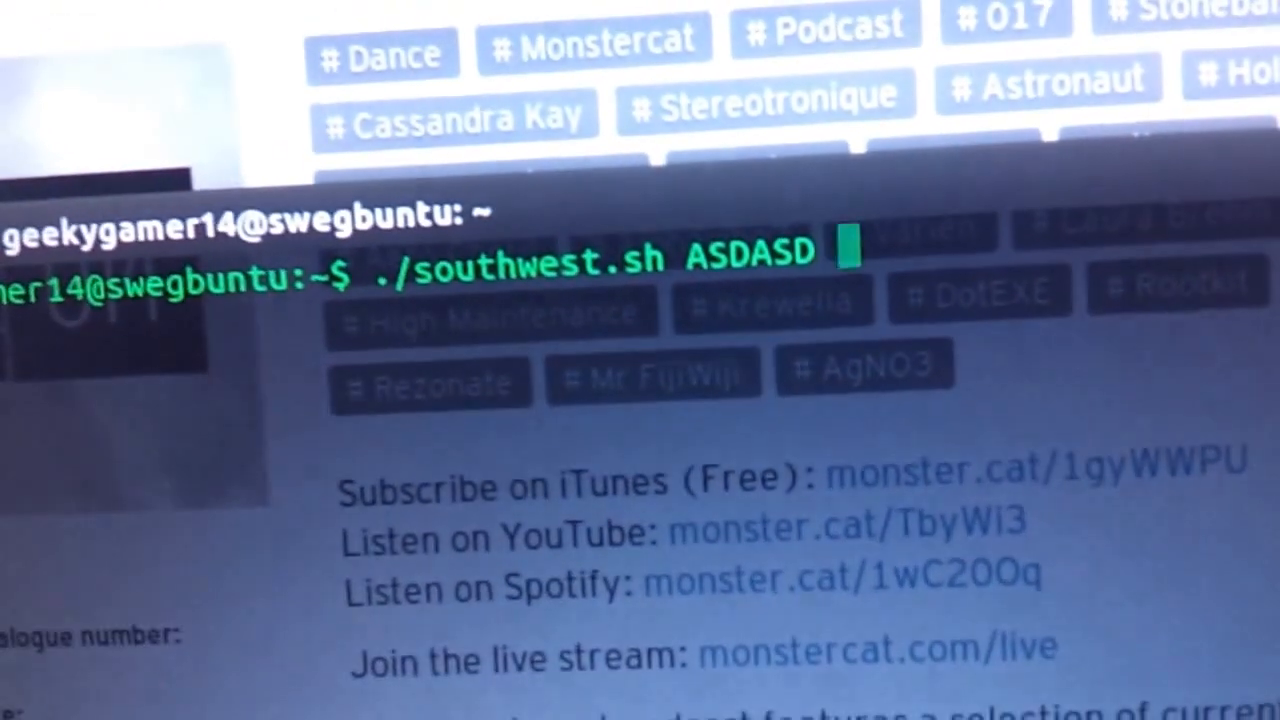
text(FIRST LAST)
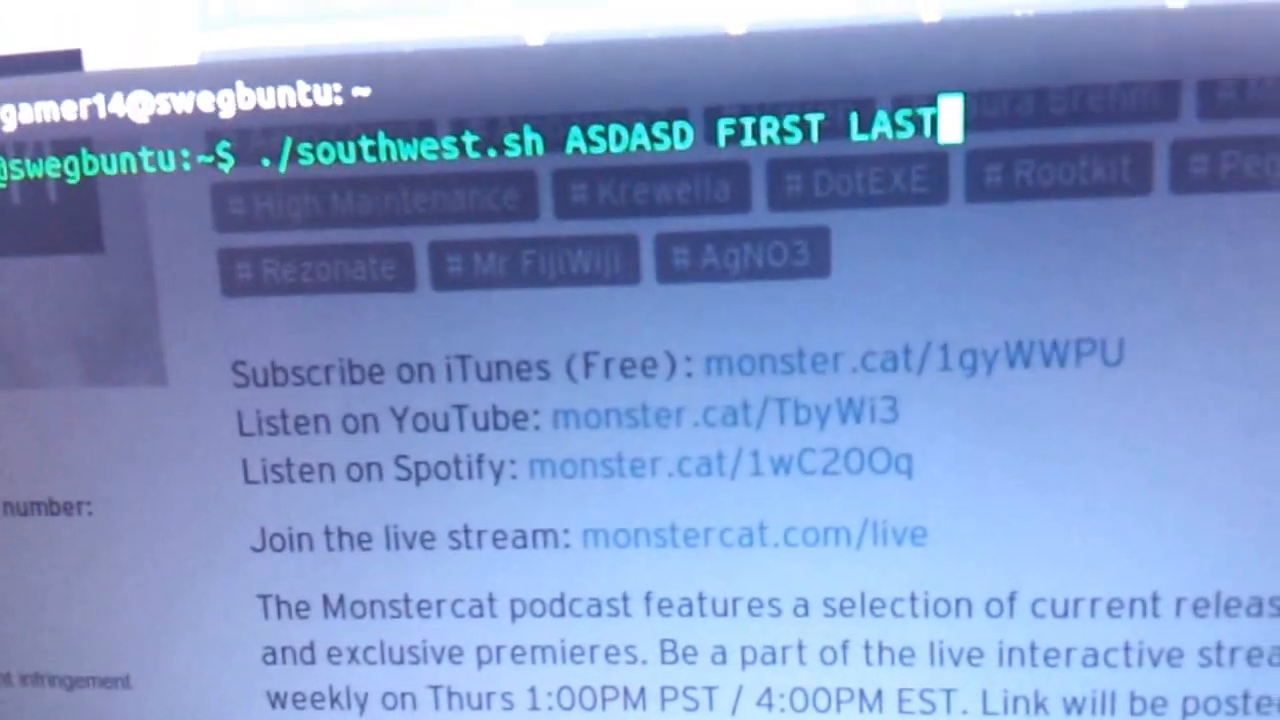